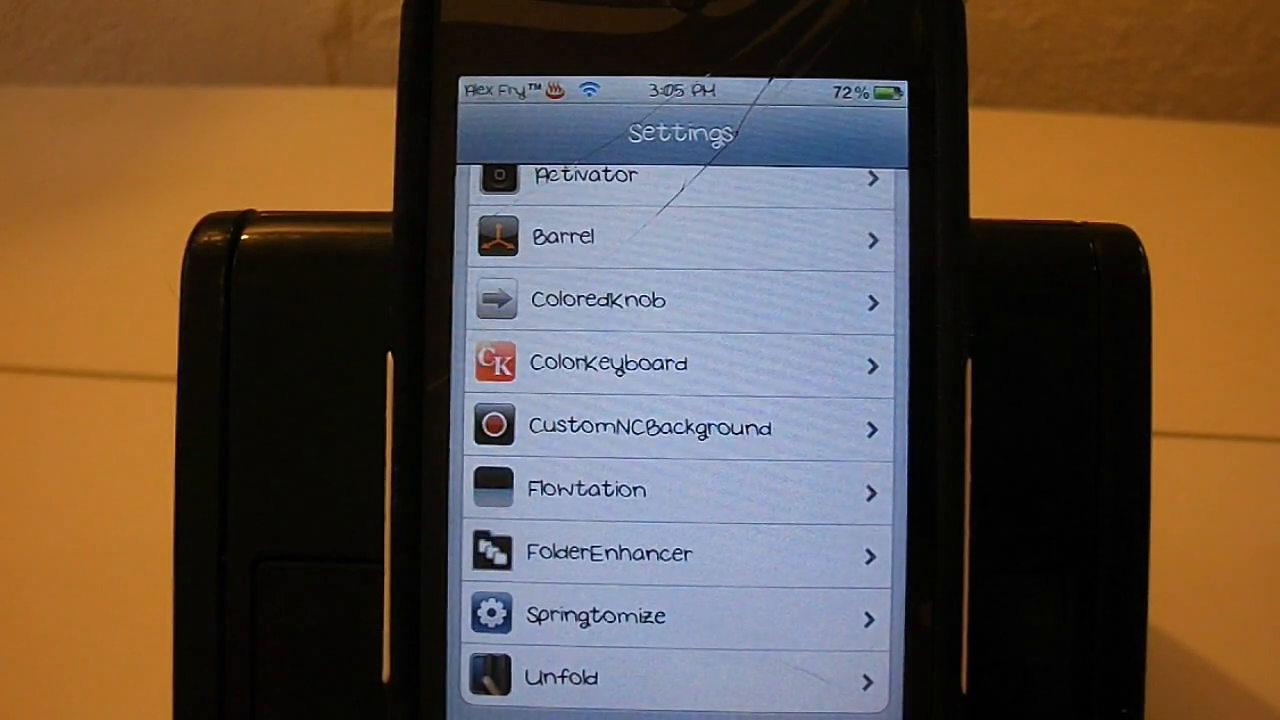
Scroll the Settings list toward the CustomNCBackground entry
{"action": "scroll", "scroll_direction": "up", "scroll_amount": 3}
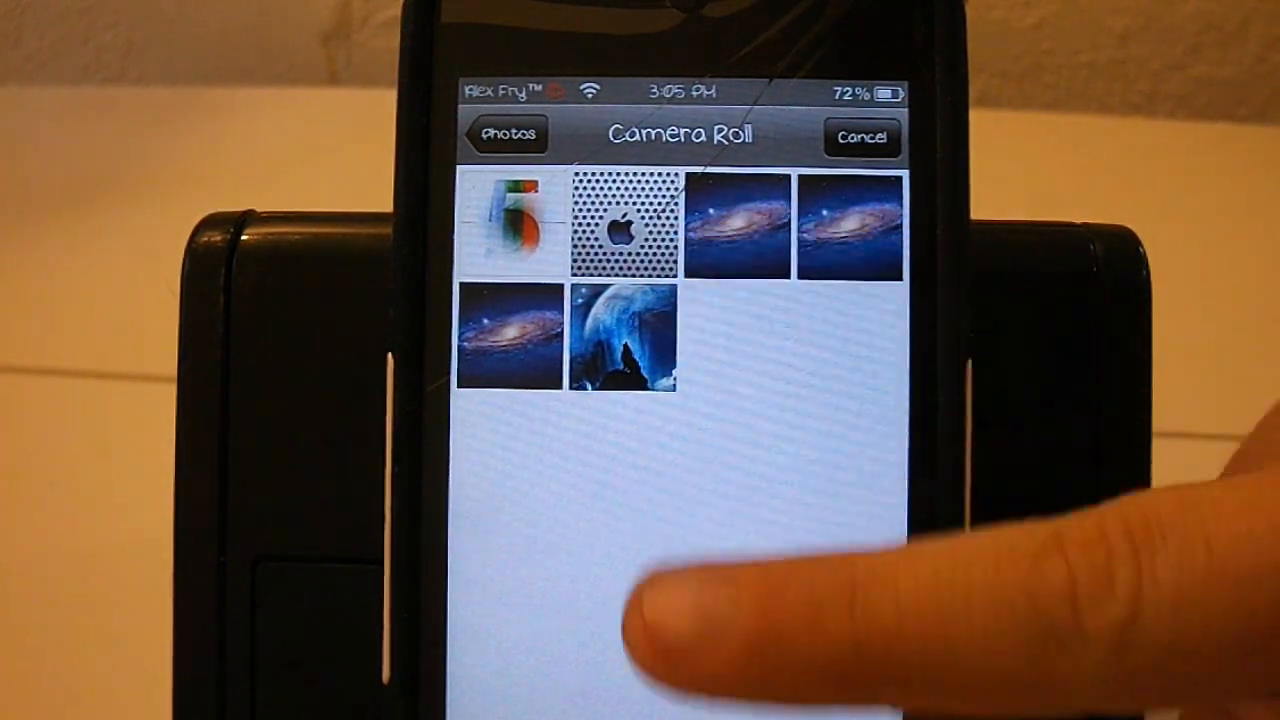
{"action": "mouse_move", "coordinate": [700, 620]}
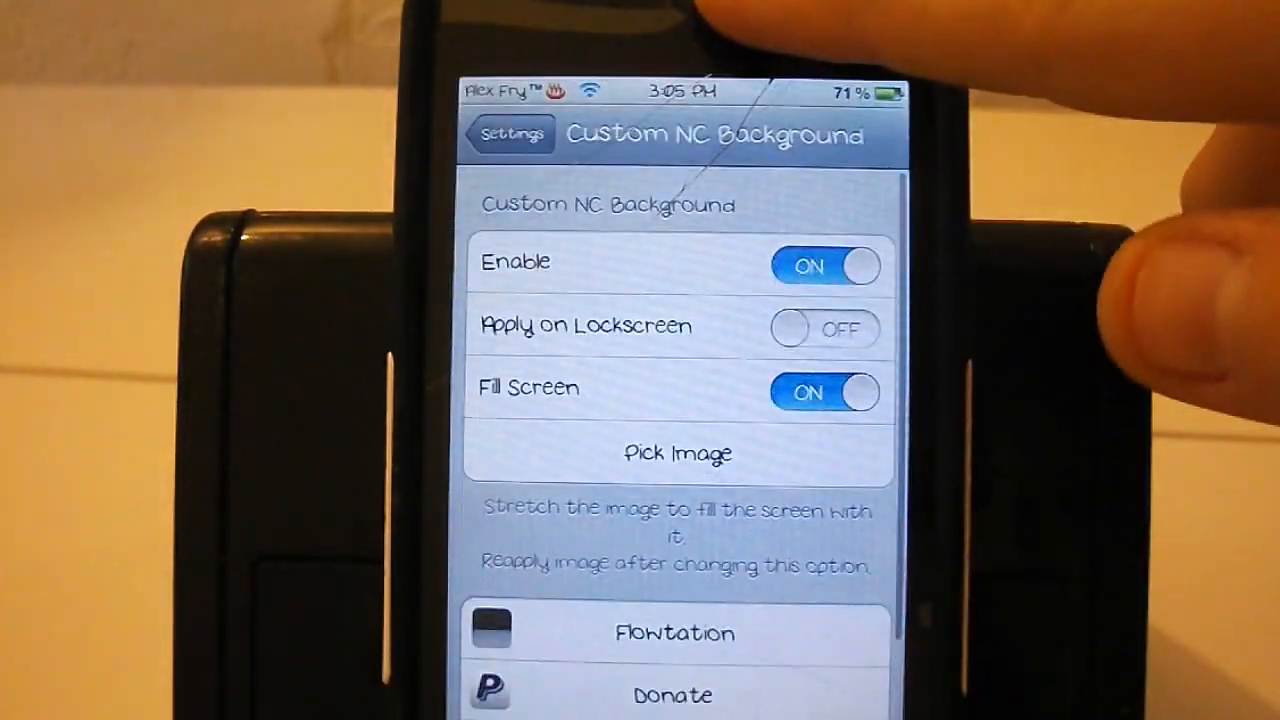
Choose Pick Image and select Photo Library as the background source
{"action": "left_click", "coordinate": [678, 452]}
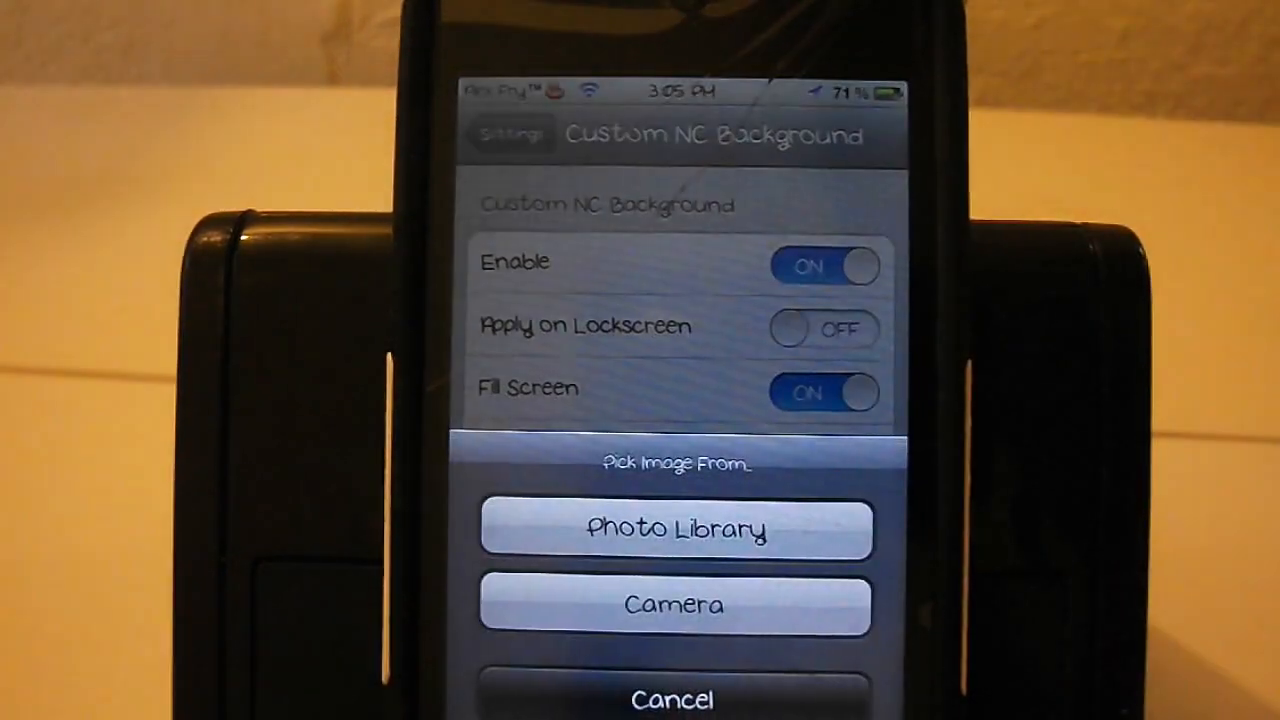
{"action": "left_click", "coordinate": [676, 528]}
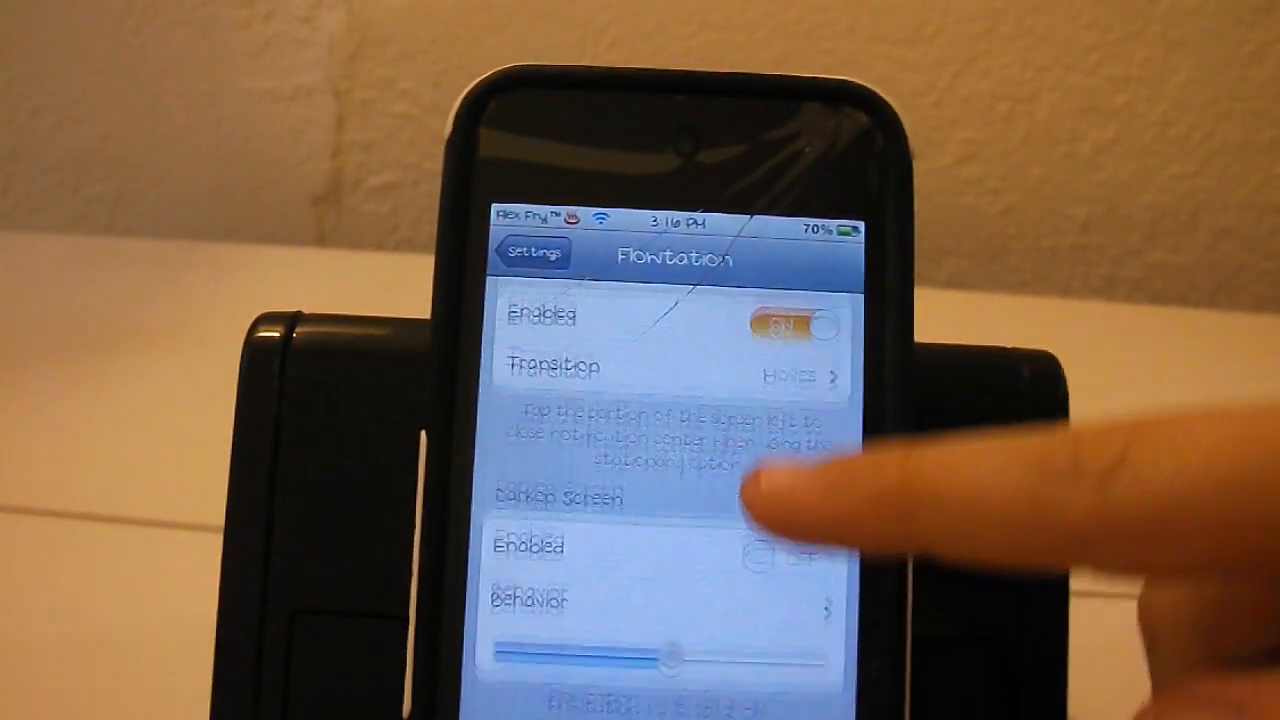
Bring up Flowtation's Transition options to choose Stationary
{"action": "left_click", "coordinate": [670, 376]}
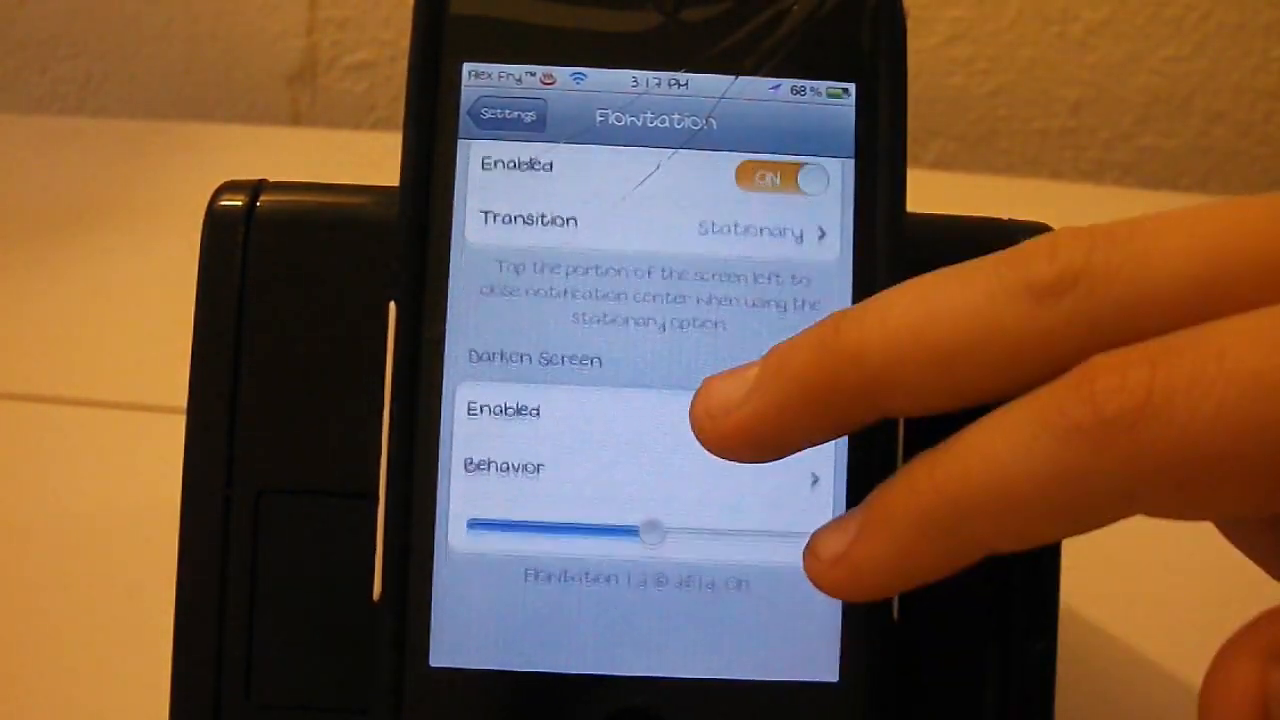
Switch Darken Screen on with Fade behavior and return to the tweak list
{"action": "left_click", "coordinate": [770, 486]}
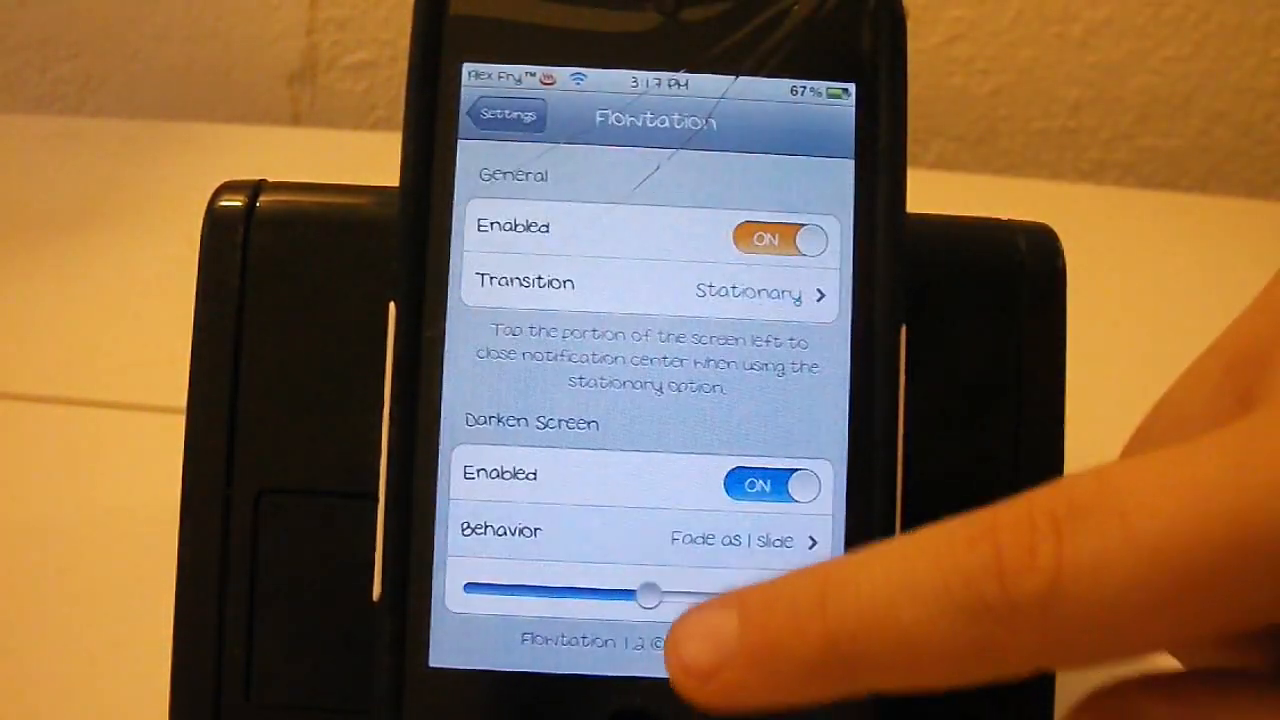
{"action": "left_click", "coordinate": [780, 240]}
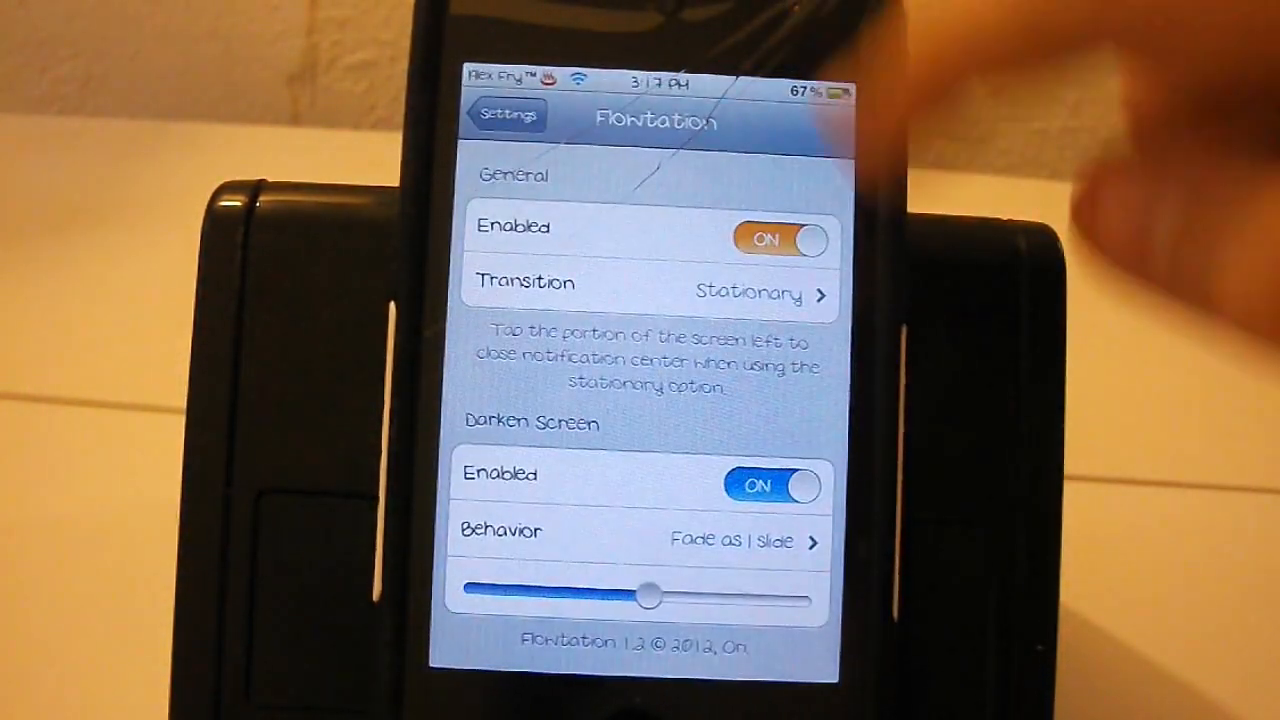
{"action": "left_click", "coordinate": [504, 112]}
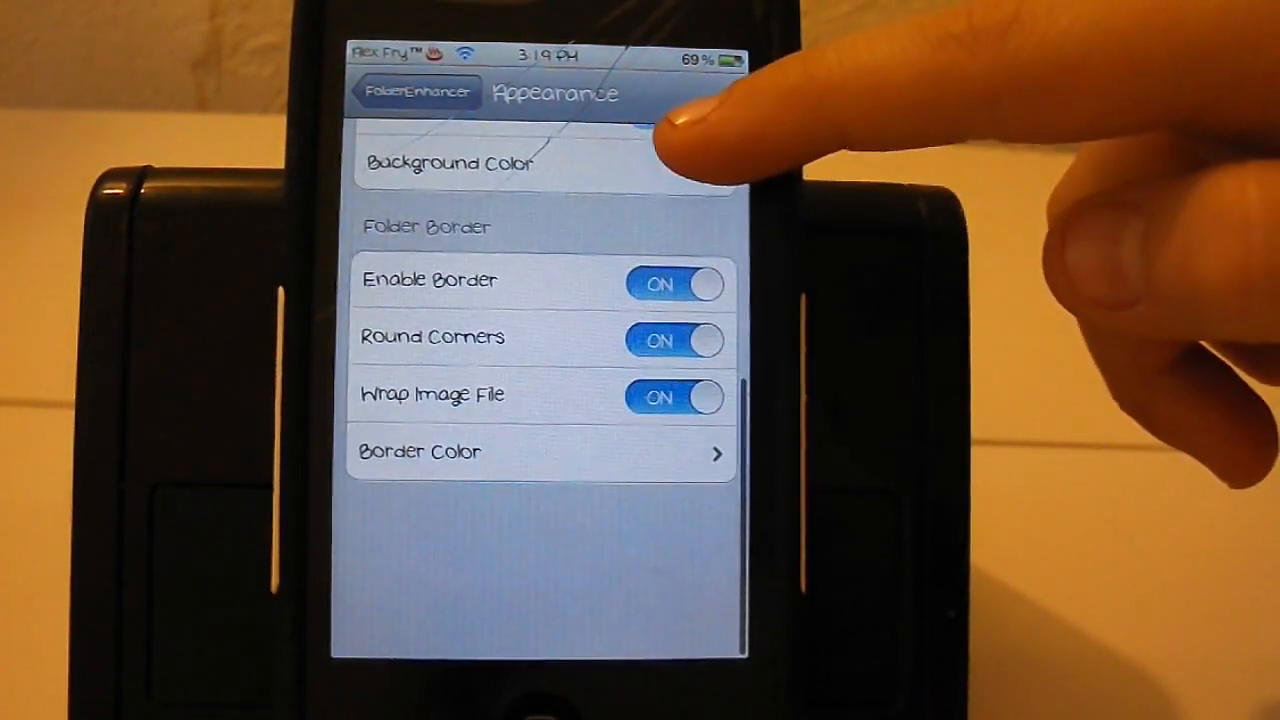
Scroll FolderEnhancer's Appearance page up to reach Text Color
{"action": "scroll", "scroll_direction": "up", "scroll_amount": 3}
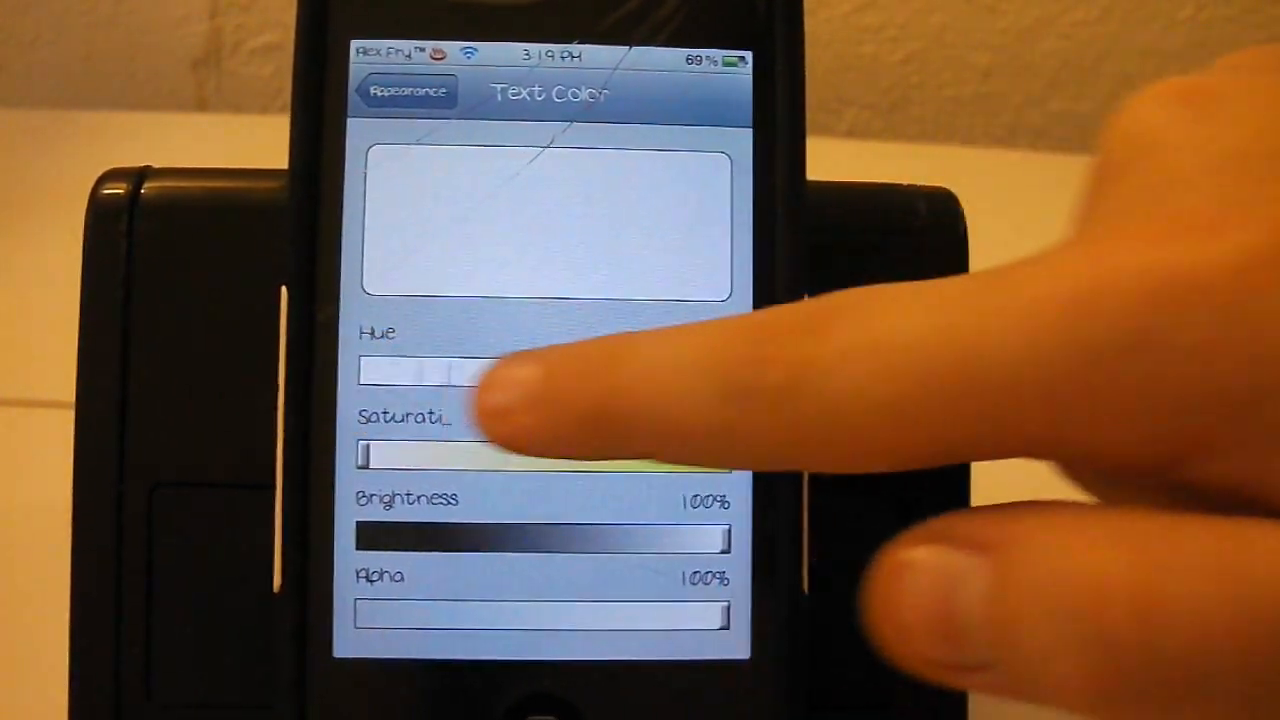
Slide the folder text color hue through blue to pink and go back
{"action": "left_click_drag", "start_coordinate": [400, 370], "coordinate": [610, 370]}
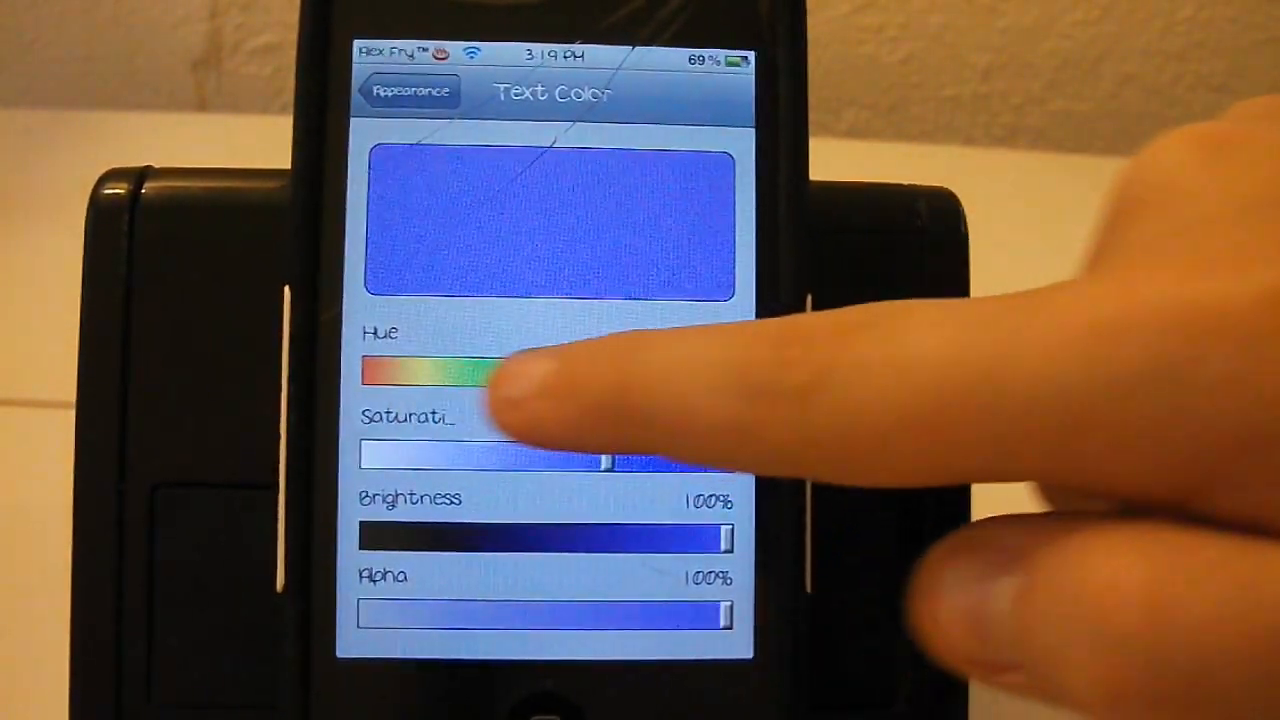
{"action": "left_click_drag", "start_coordinate": [490, 372], "coordinate": [730, 372]}
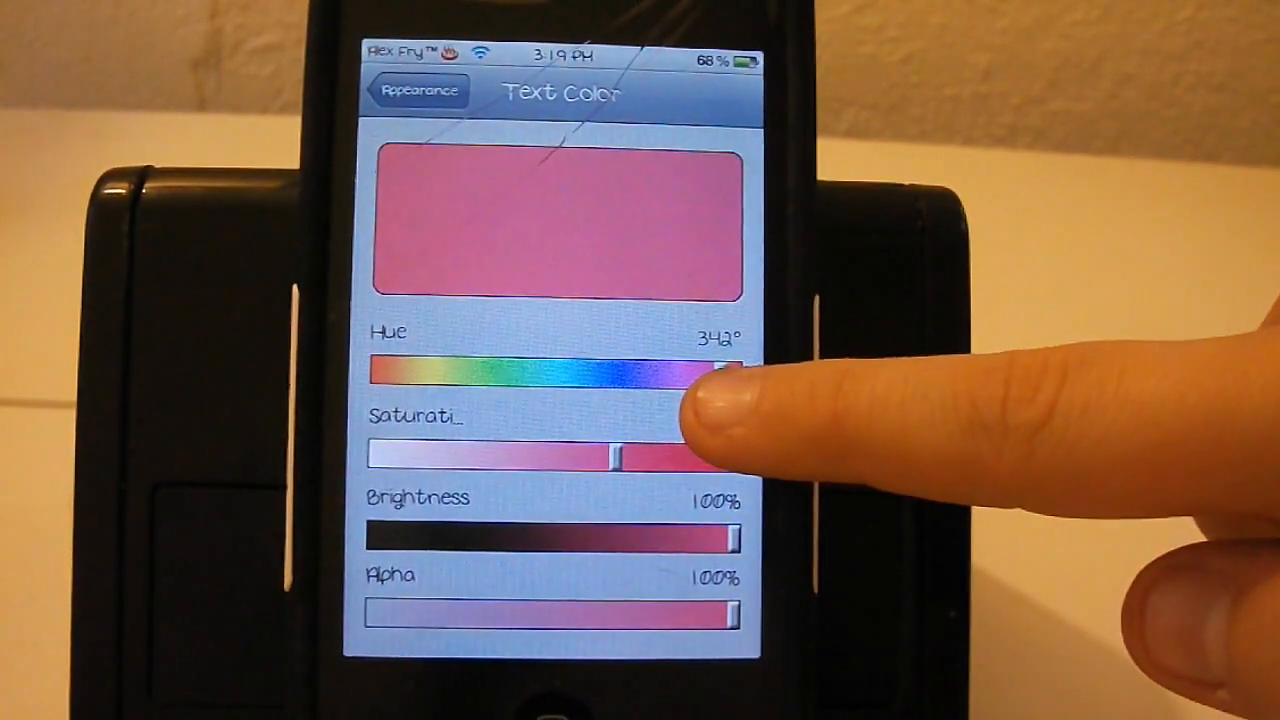
{"action": "left_click", "coordinate": [418, 92]}
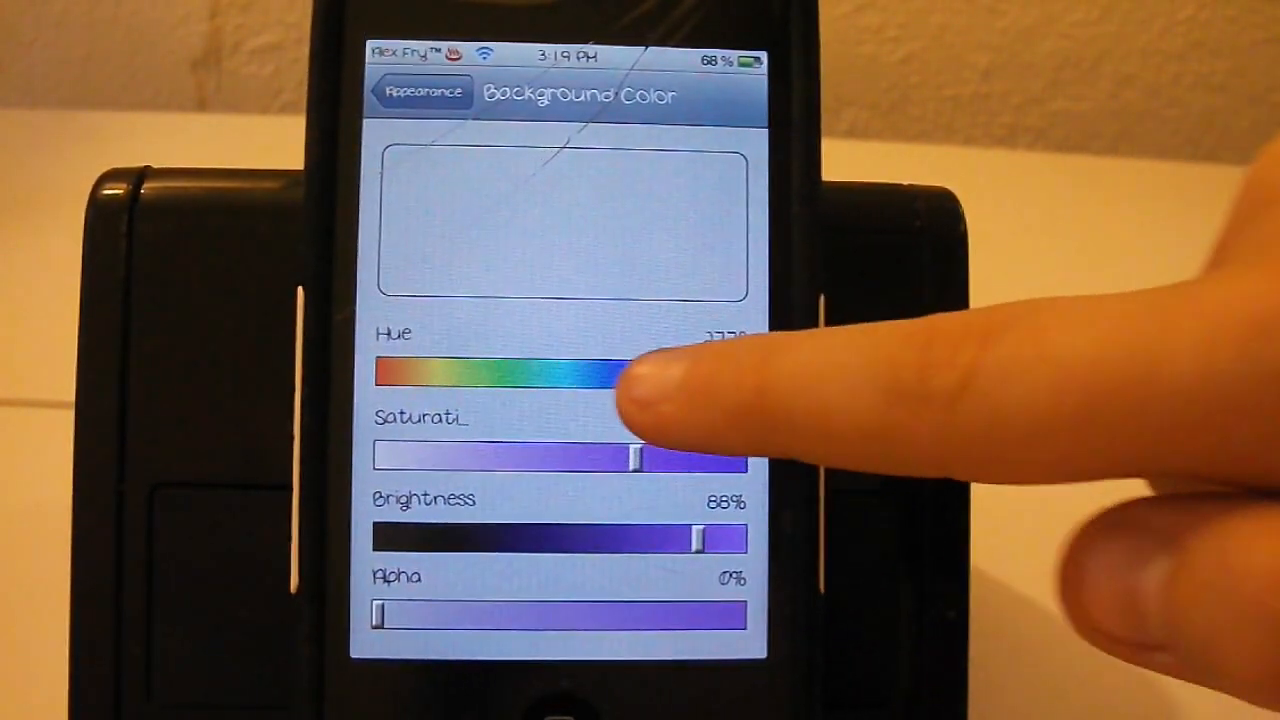
Make the folder background green at about half opacity and return to the menu
{"action": "left_click_drag", "start_coordinate": [620, 372], "coordinate": [500, 372]}
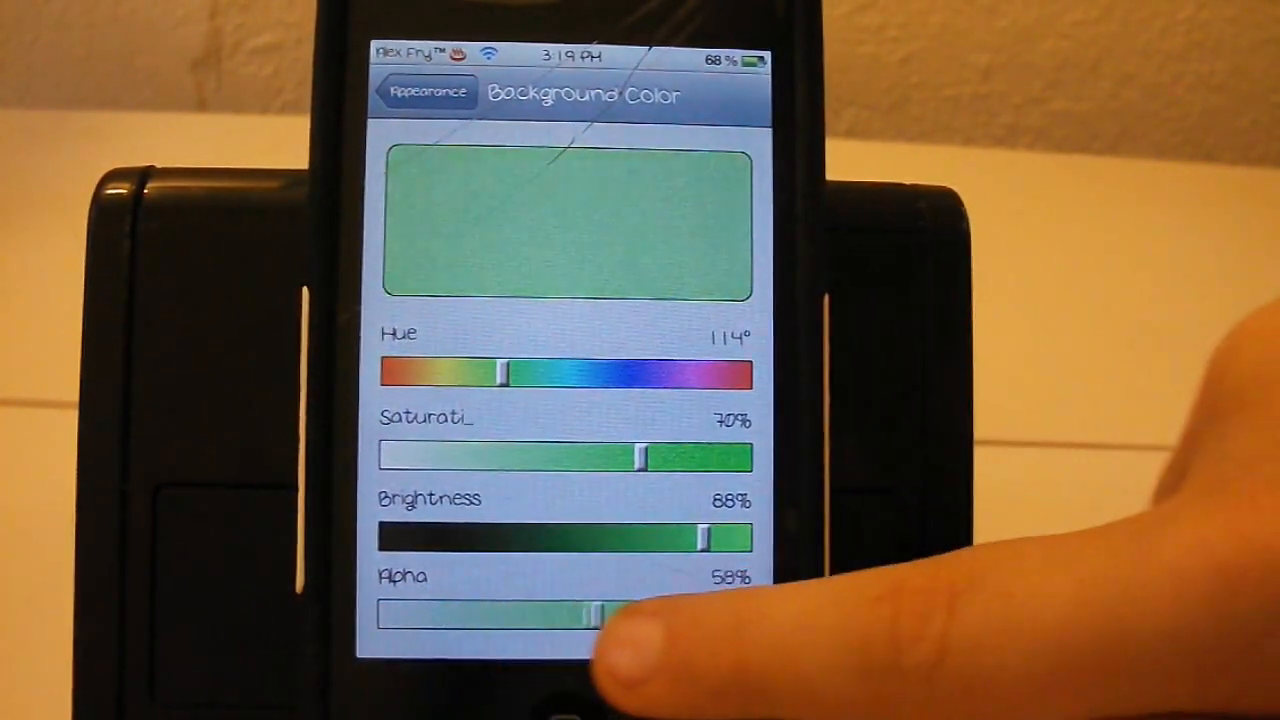
{"action": "left_click_drag", "start_coordinate": [590, 614], "coordinate": [740, 614]}
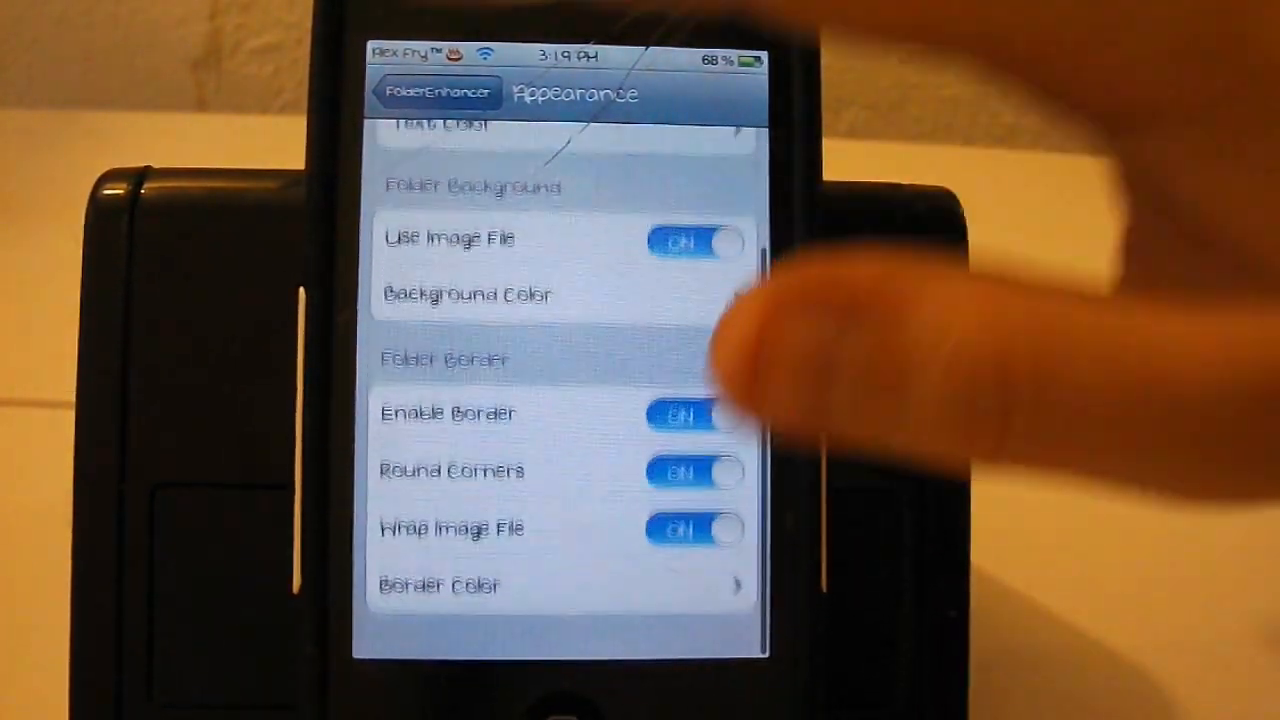
{"action": "left_click", "coordinate": [432, 94]}
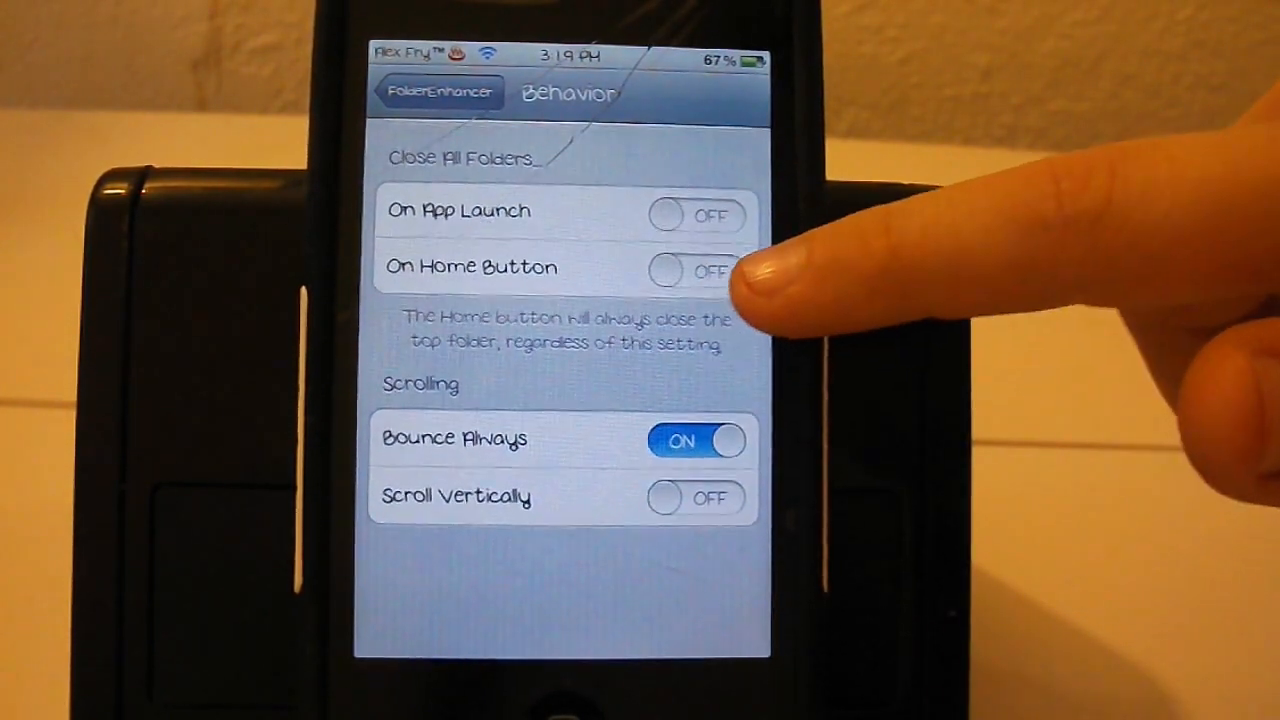
{"action": "scroll", "scroll_direction": "down", "scroll_amount": 3}
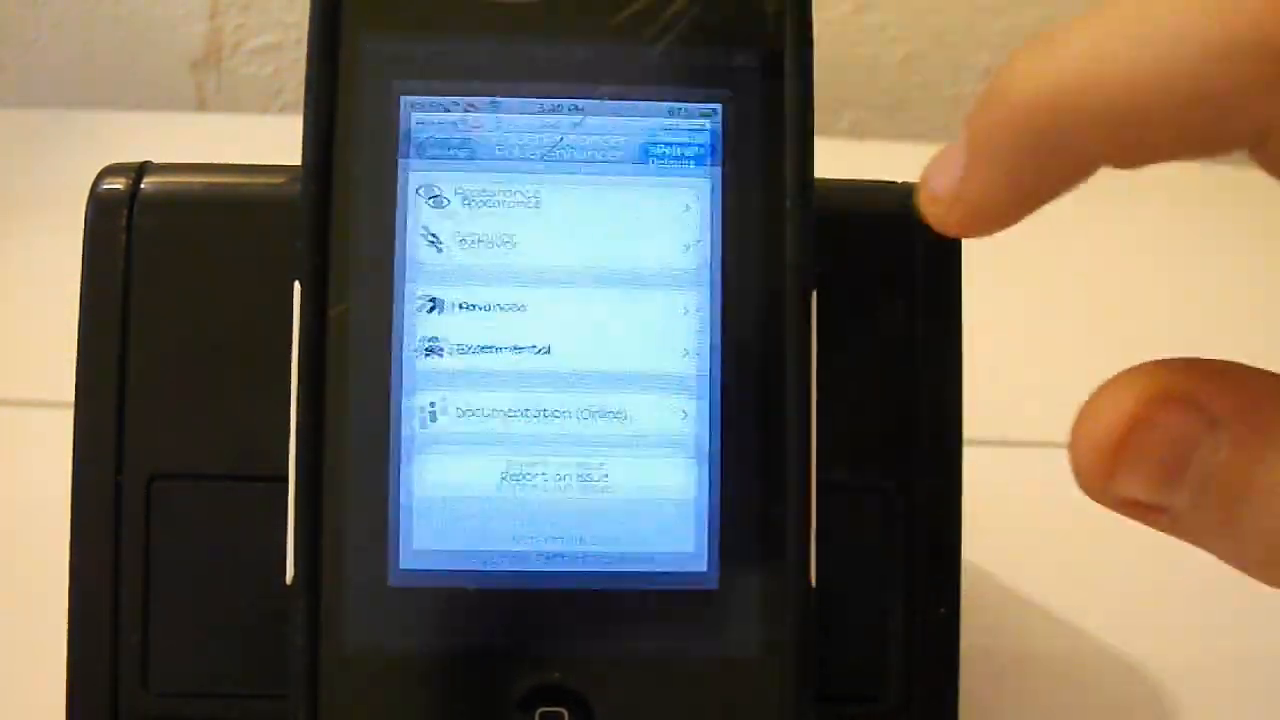
Adjust the Text Color hue slider to a pink tone
{"action": "left_click", "coordinate": [550, 204]}
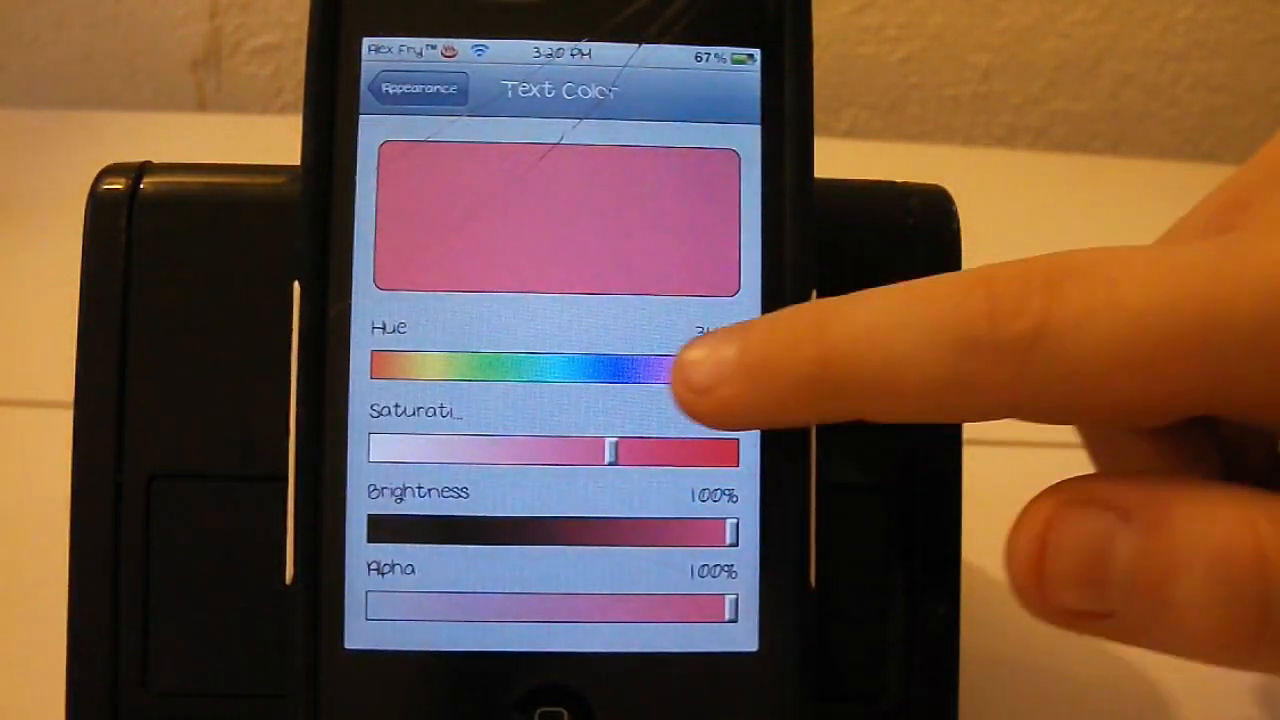
{"action": "left_click_drag", "start_coordinate": [680, 368], "coordinate": [590, 368]}
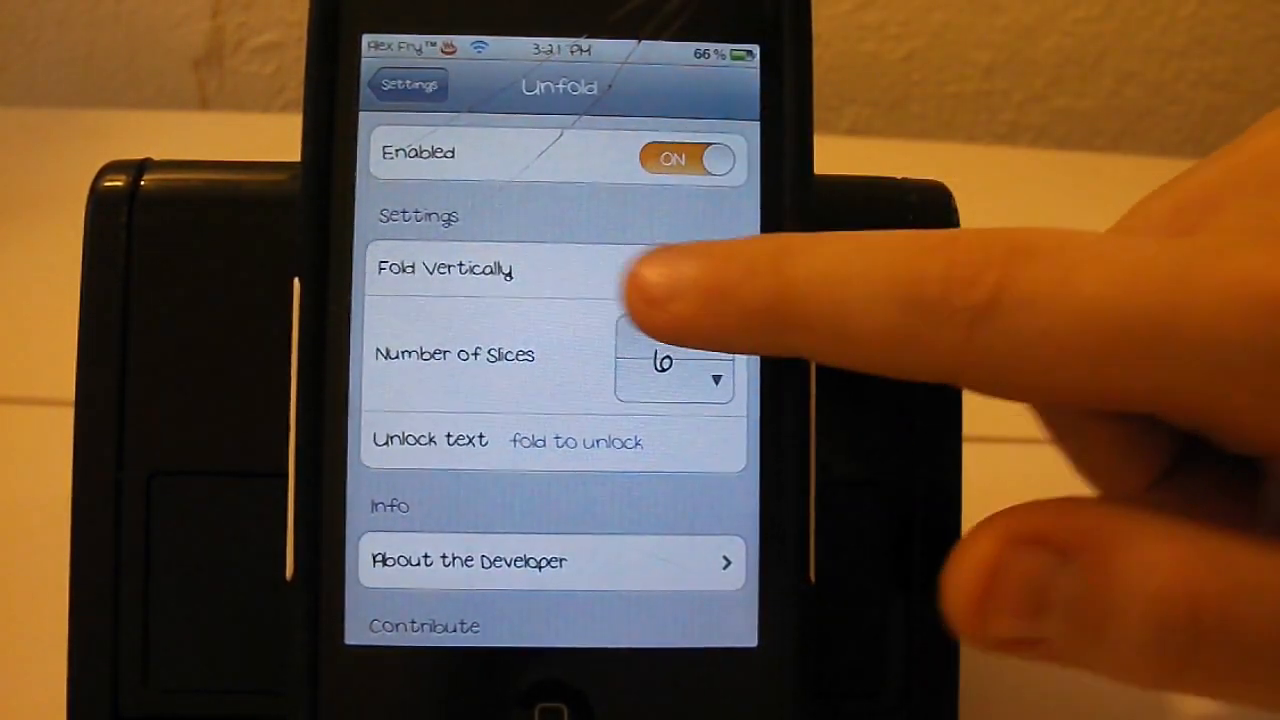
Lower Unfold's Number of Slices to 4 and start editing the Unlock text
{"action": "left_click", "coordinate": [684, 272]}
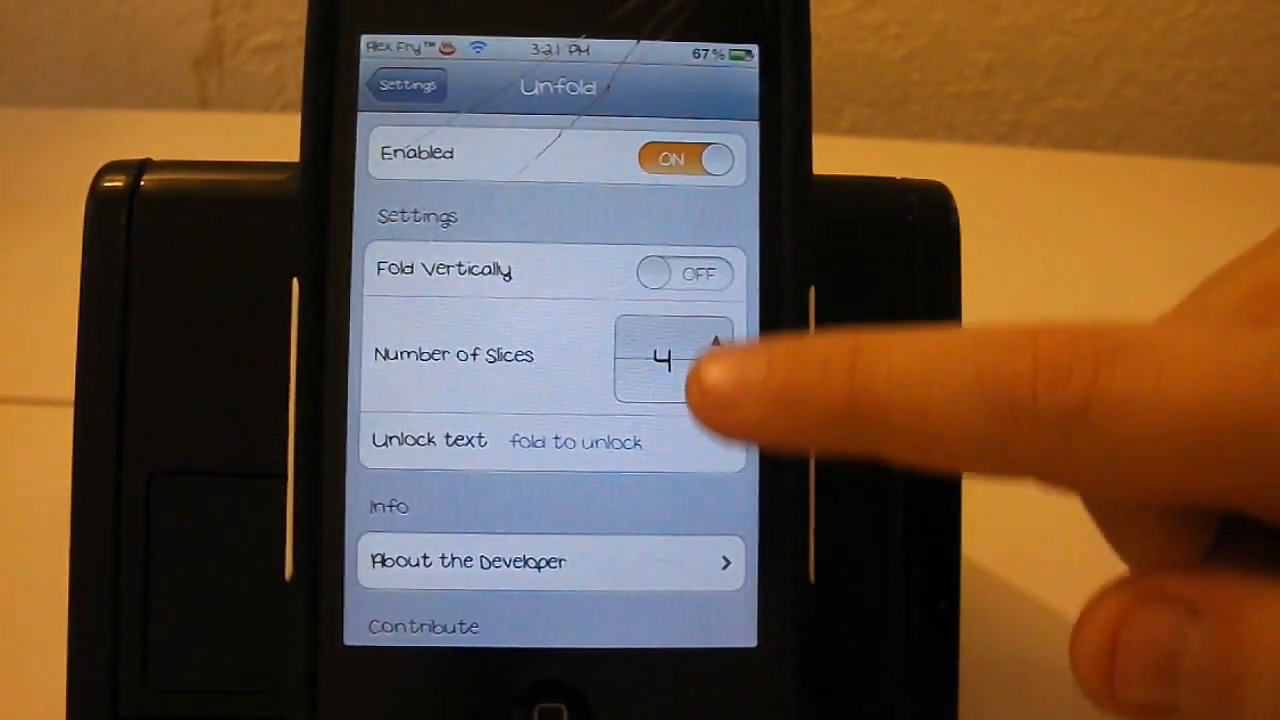
{"action": "left_click", "coordinate": [716, 344]}
{"action": "type", "text": "Subscribe"}
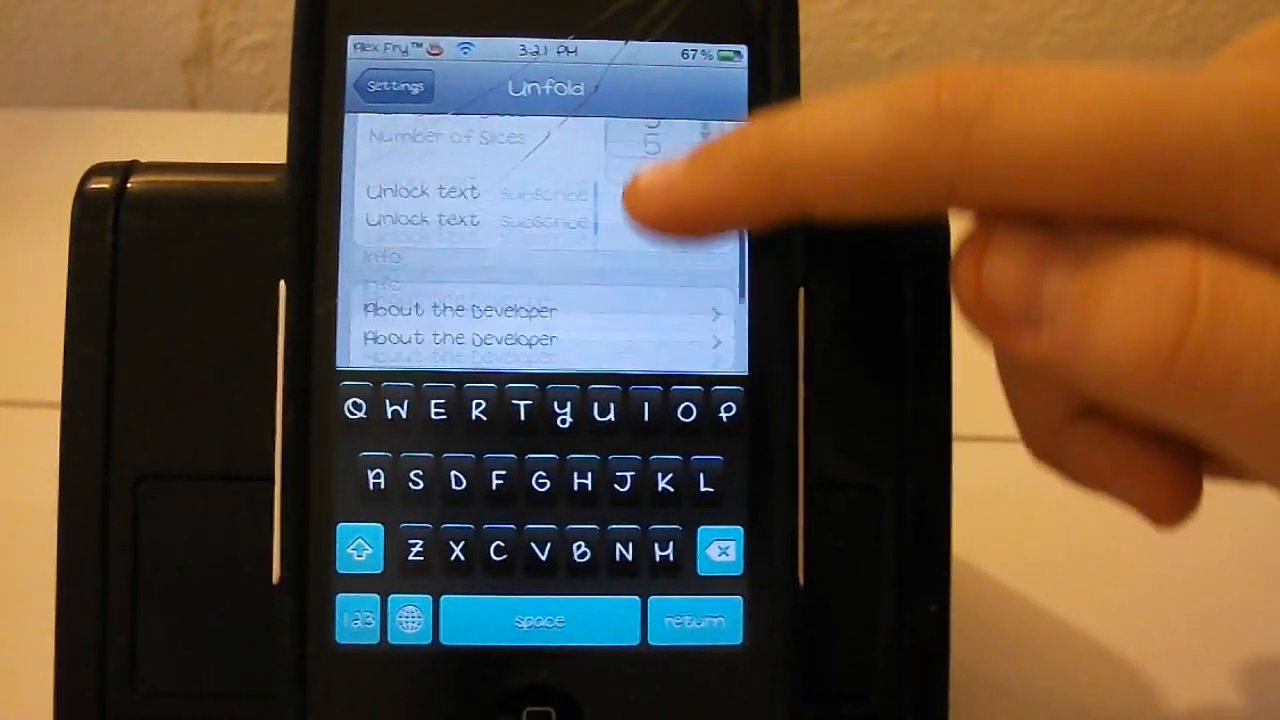
Scroll the Unfold page while entering 'subscribe' as the unlock text
{"action": "scroll", "scroll_direction": "down", "scroll_amount": 3}
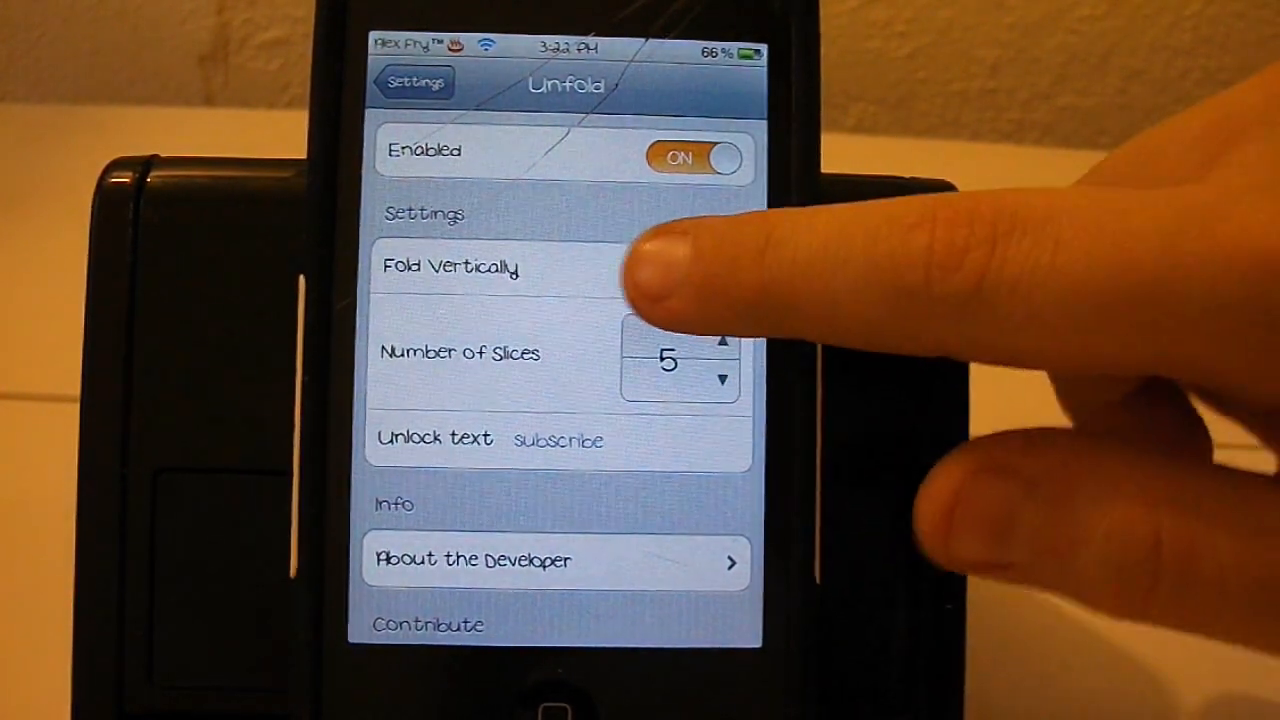
Step Unfold's Number of Slices up to 5
{"action": "left_click", "coordinate": [692, 272]}
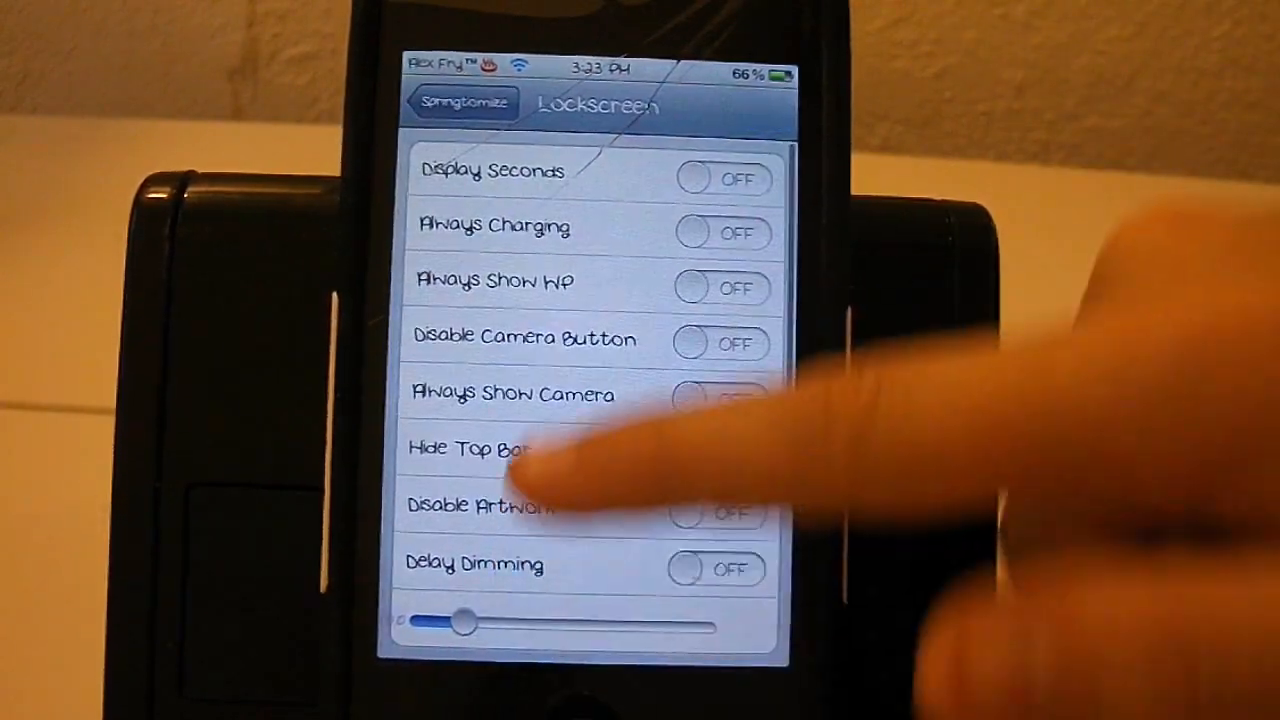
Resize home, dock and switcher icons to 95% and reach Notification Center's Max Lines list
{"action": "scroll", "scroll_direction": "down", "scroll_amount": 3}
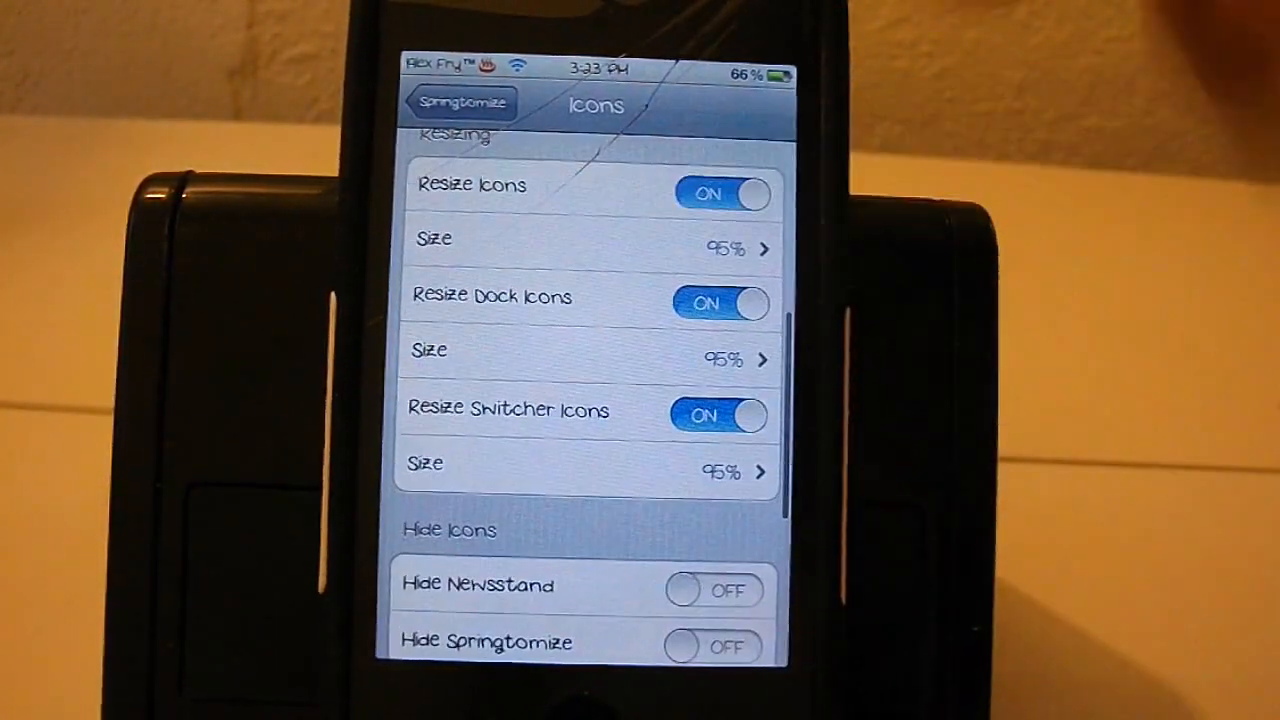
{"action": "left_click", "coordinate": [460, 104]}
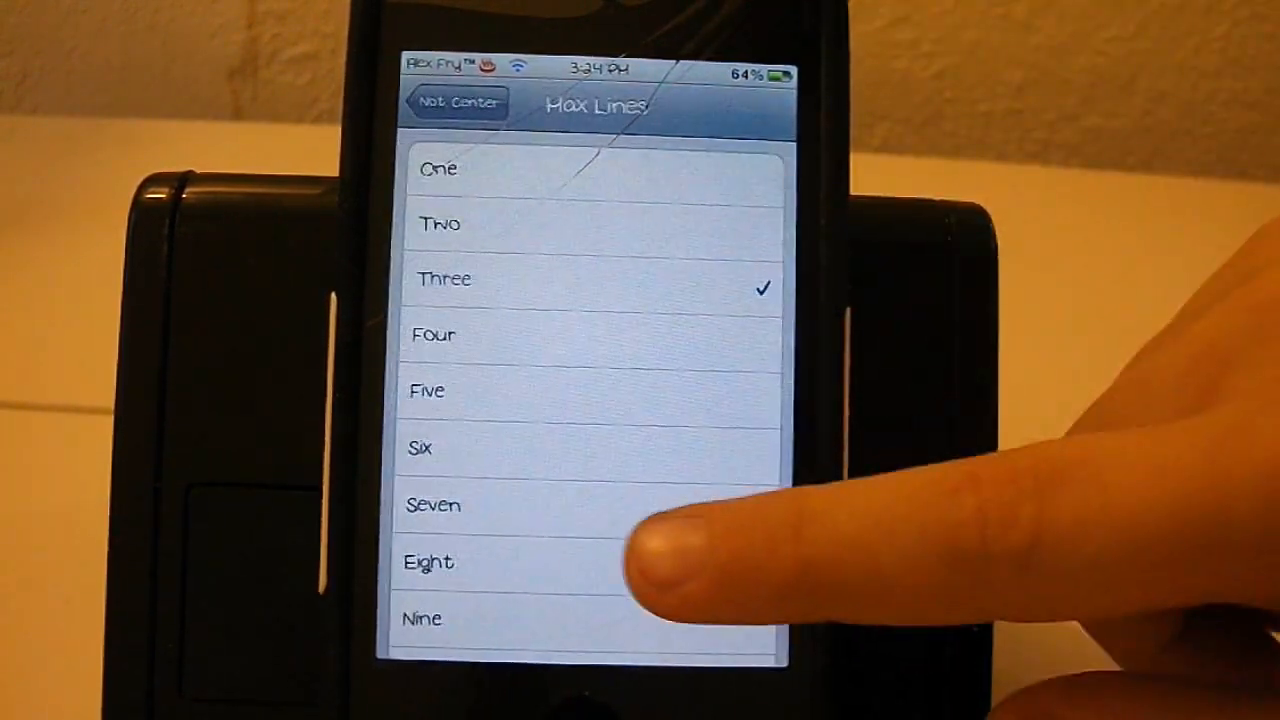
Choose Three lines, then enable custom dock icon count with CoverFlow and review Lockscreen options
{"action": "left_click", "coordinate": [456, 104]}
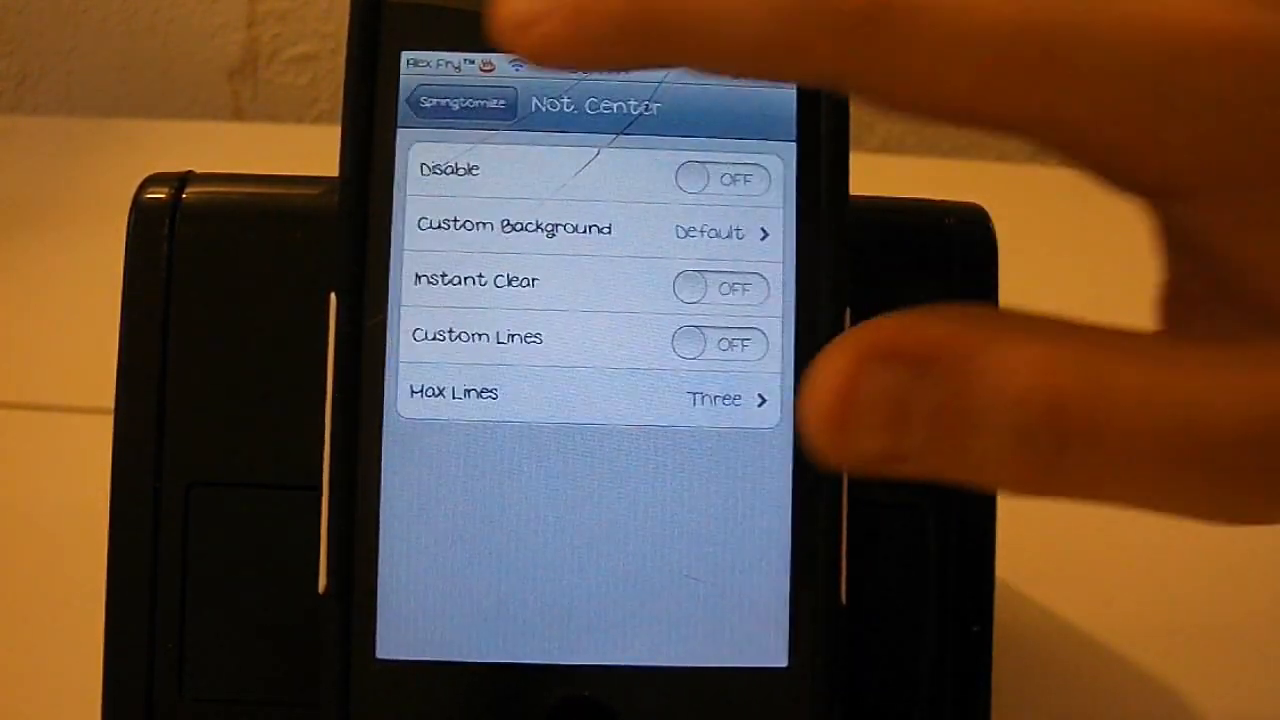
{"action": "left_click", "coordinate": [462, 104]}
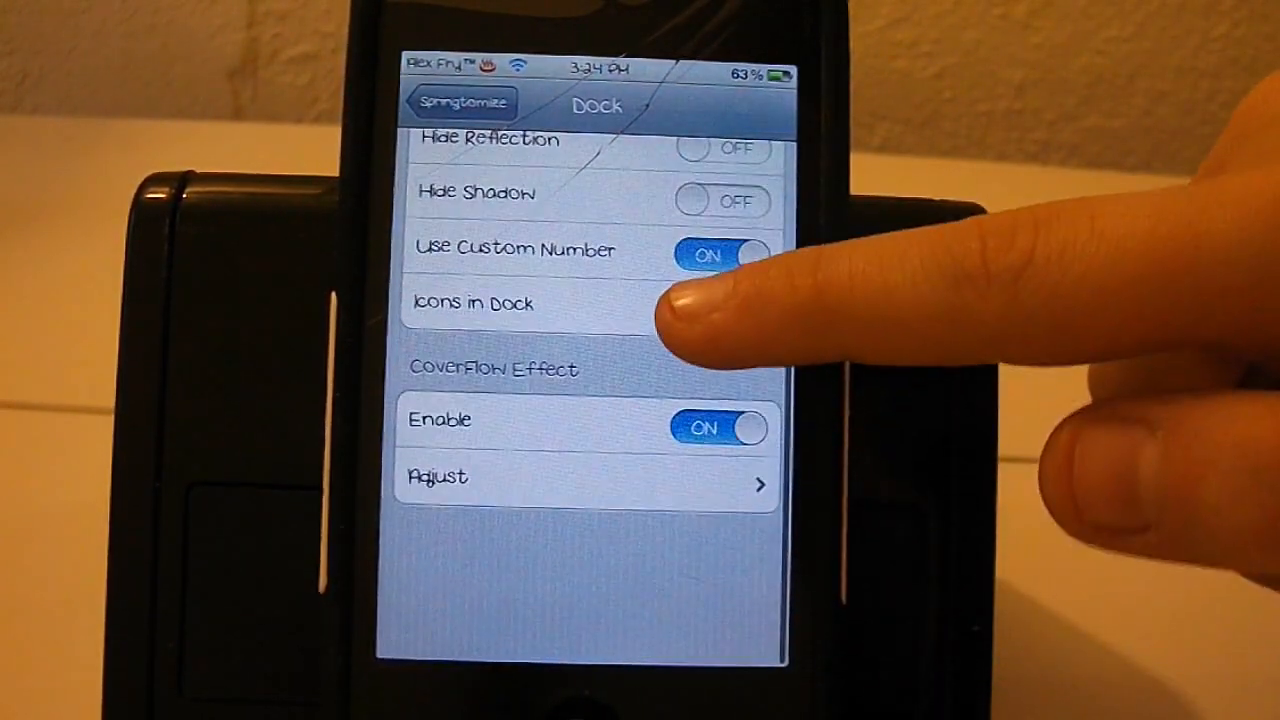
{"action": "scroll", "scroll_direction": "down", "scroll_amount": 3}
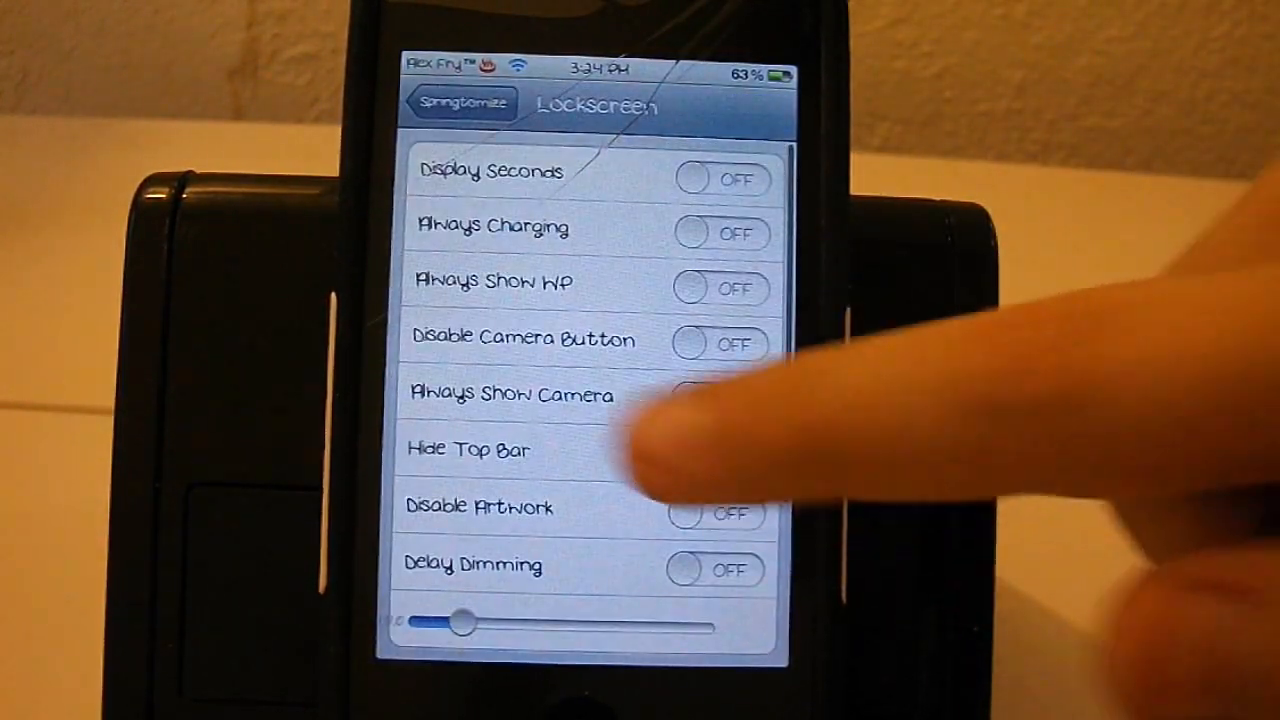
{"action": "scroll", "scroll_direction": "down", "scroll_amount": 3}
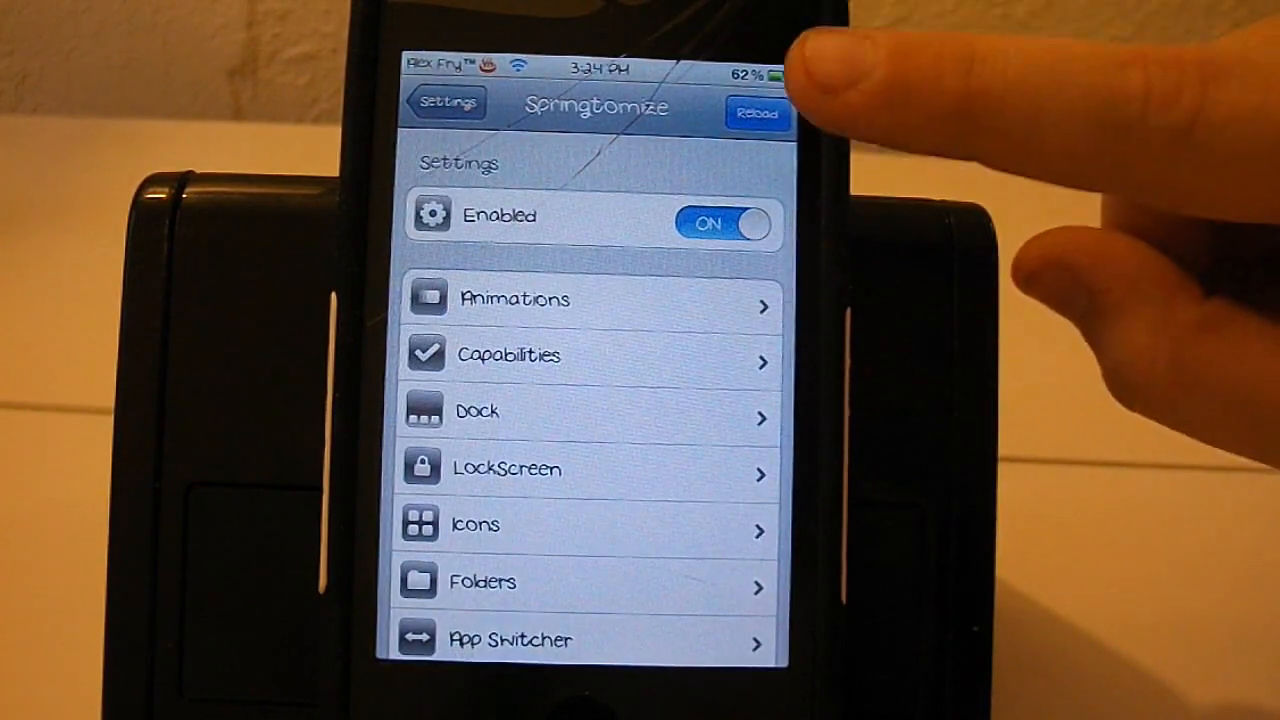
Show the Choose Action sheet offering Respring, Reload Settings or Cancel
{"action": "left_click", "coordinate": [758, 112]}
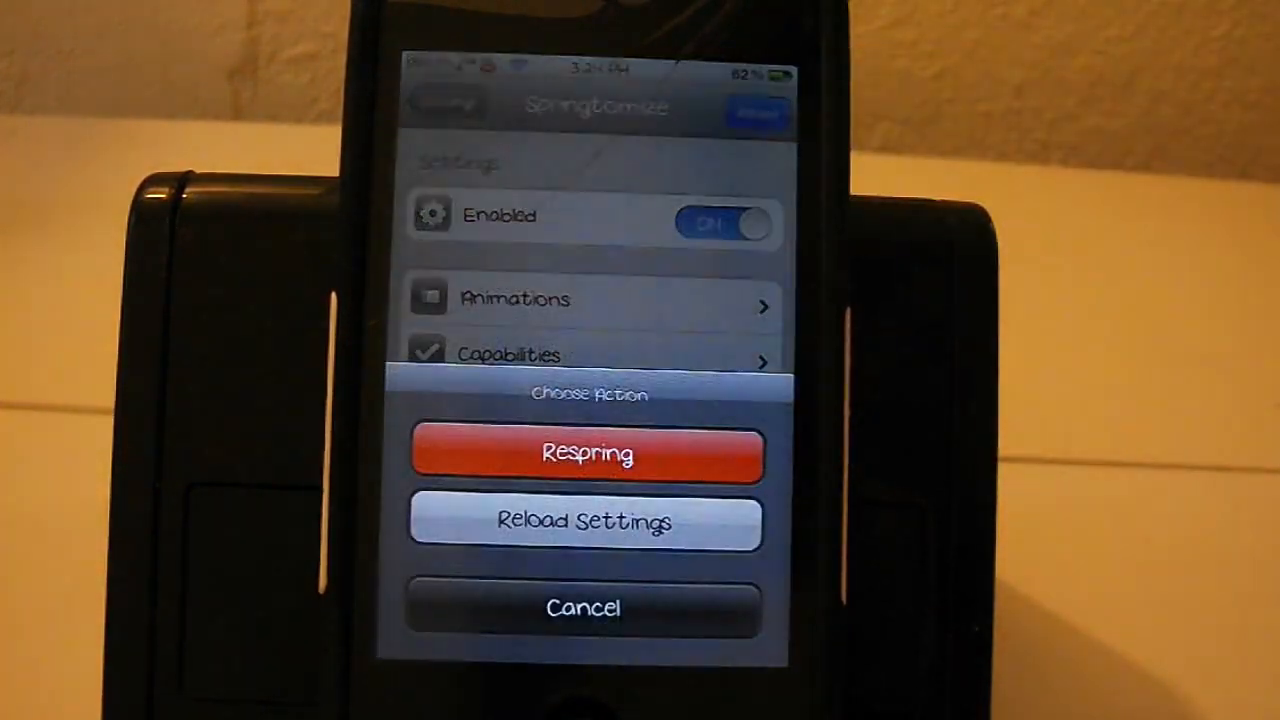